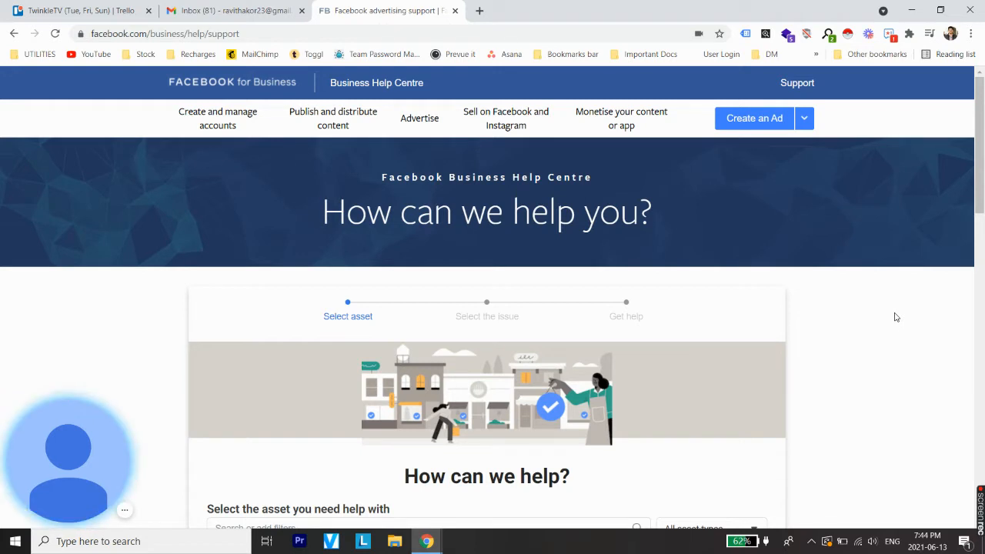
mouse_move(858, 336)
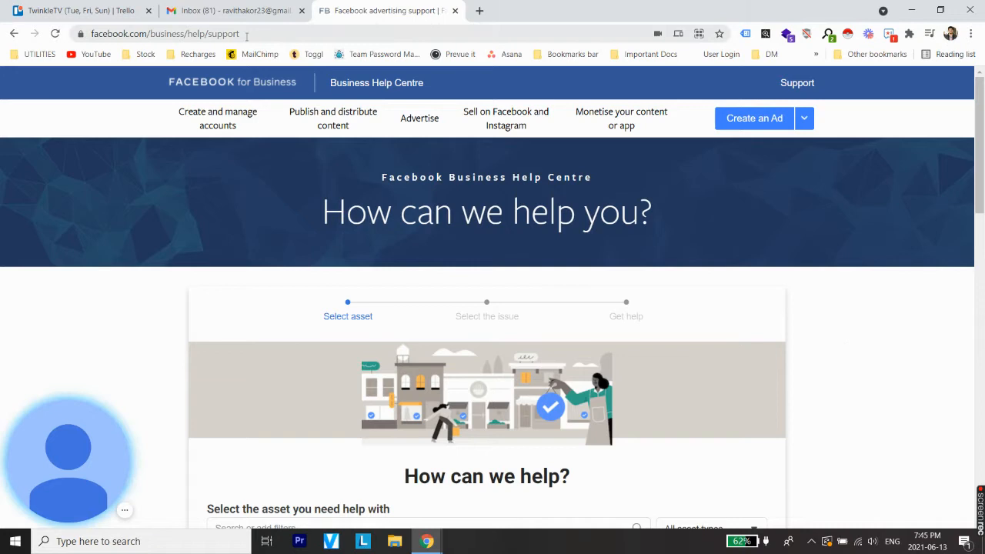
Select the support page's full web address in the browser bar
left_click(231, 34)
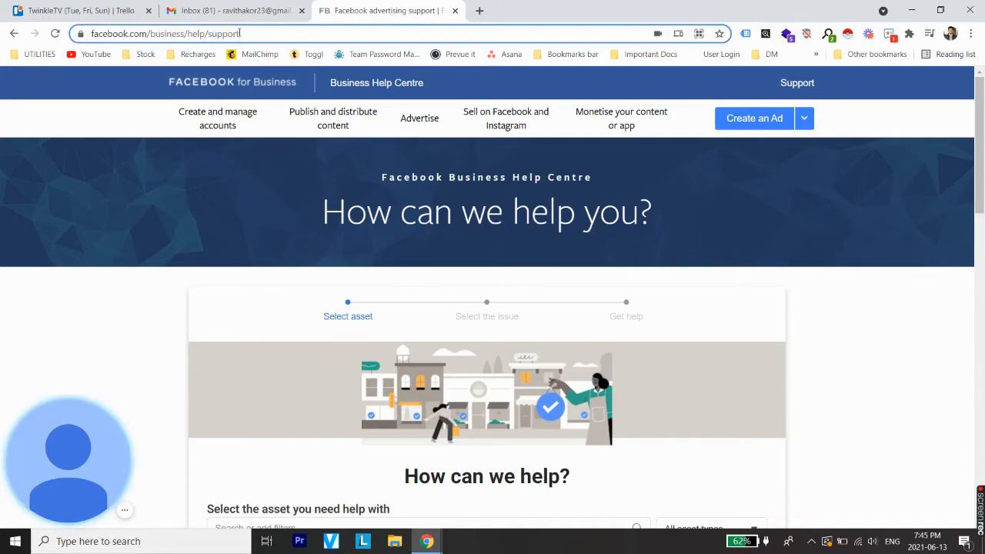
left_click(161, 34)
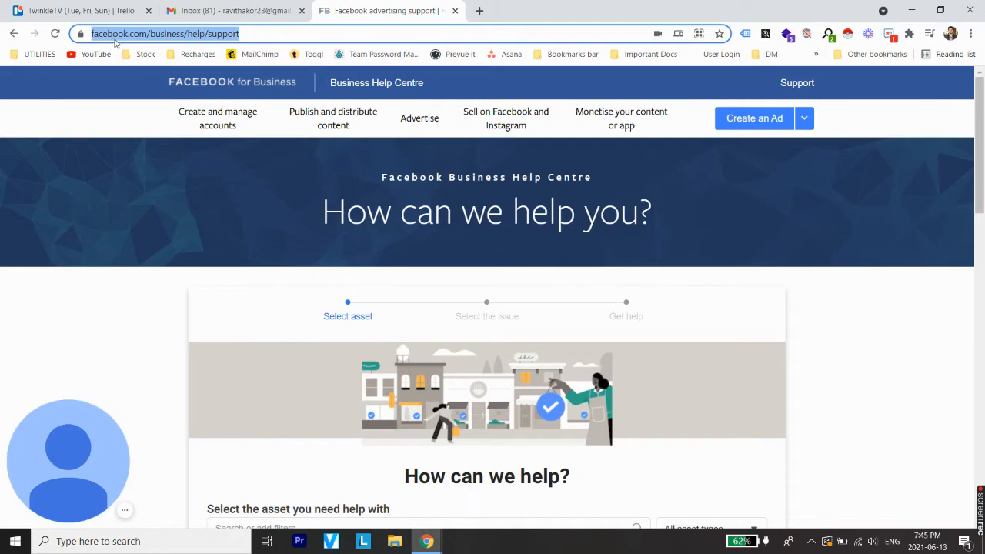
mouse_move(400, 243)
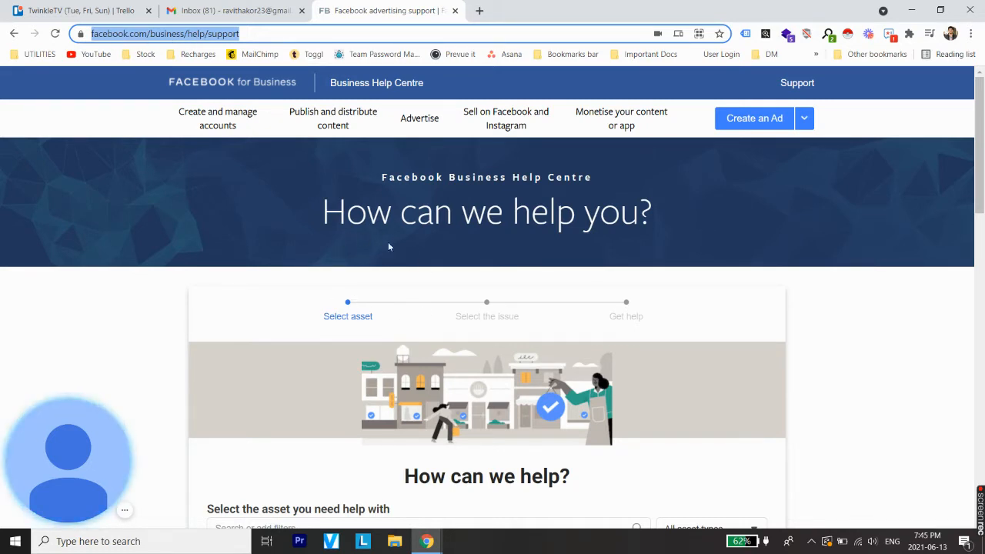
mouse_move(363, 437)
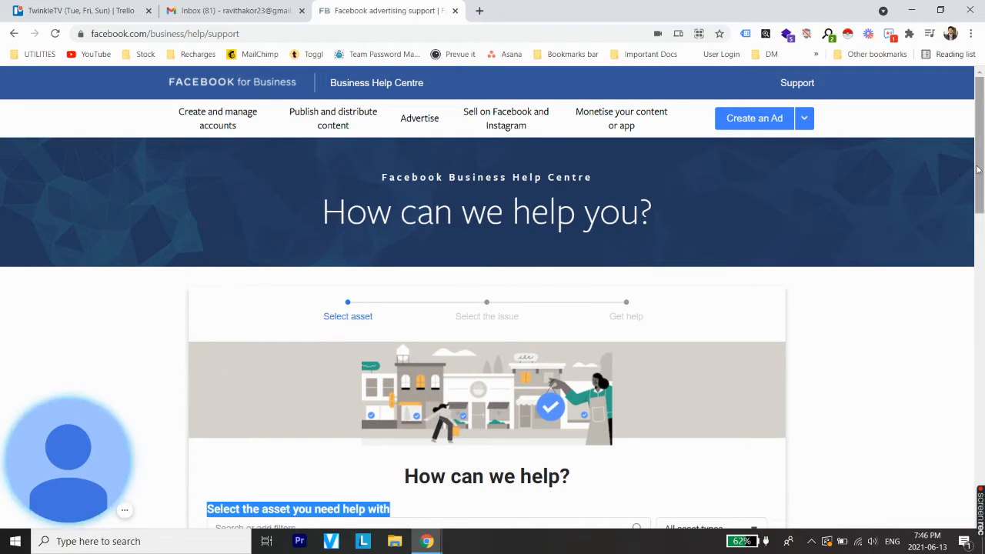
mouse_move(485, 317)
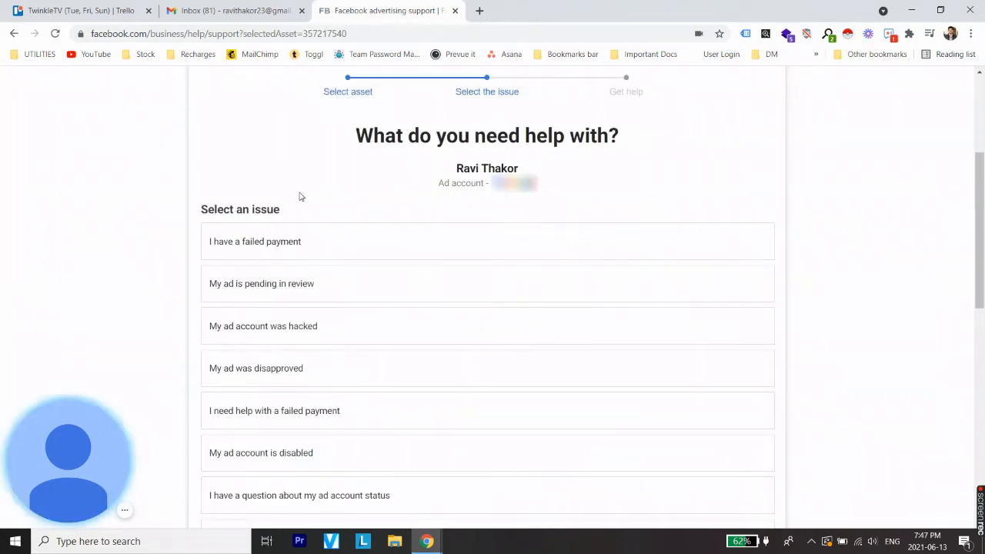
mouse_move(243, 269)
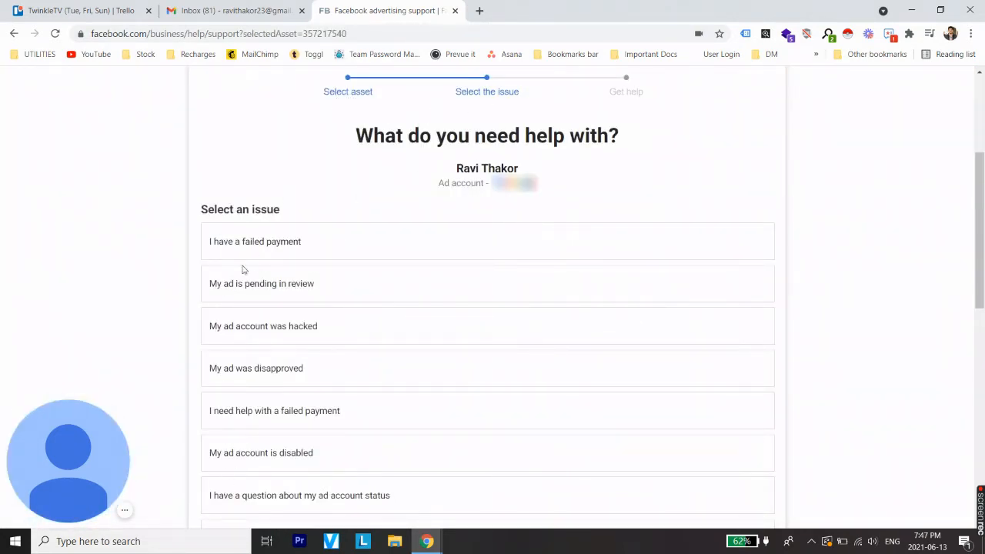
Choose 'My ad account is disabled' from the issue list for the ad account
scroll("down", 3)
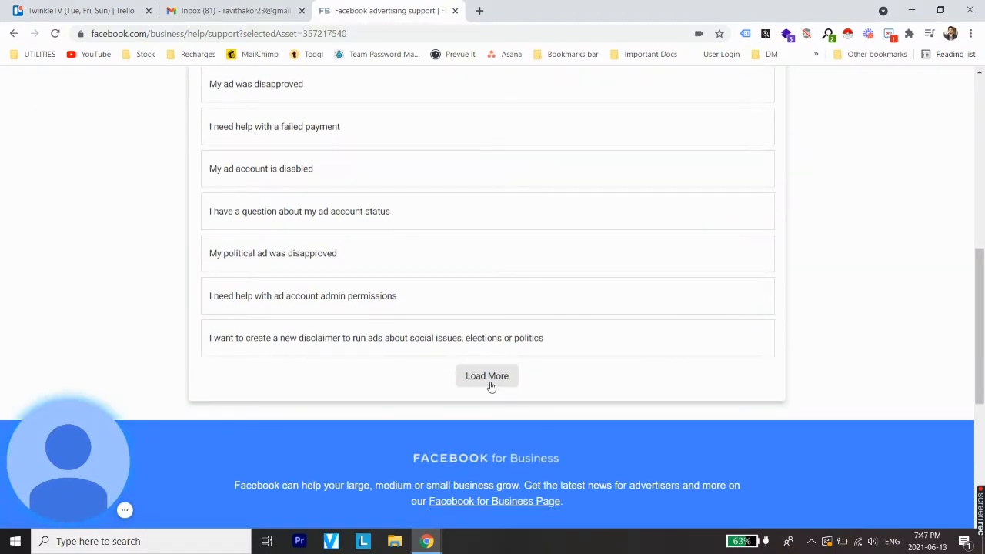
left_click(486, 375)
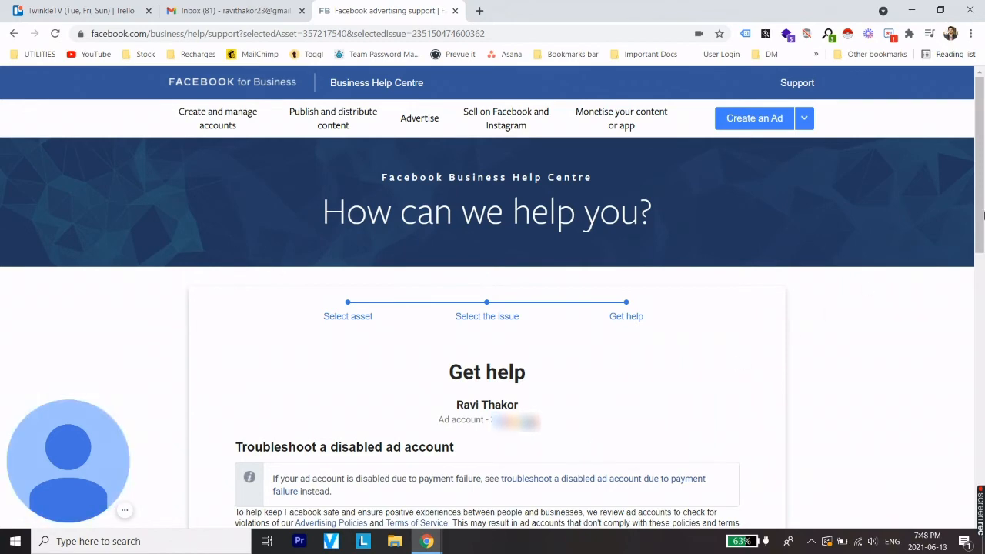
Scroll down to the contact form fields for email, phone and description
scroll("down", 3)
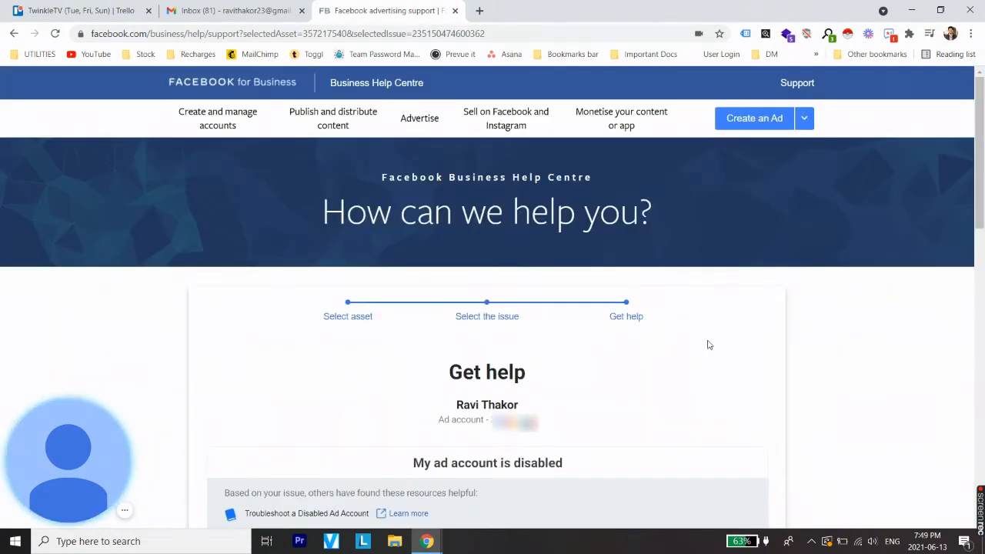
scroll("down", 3)
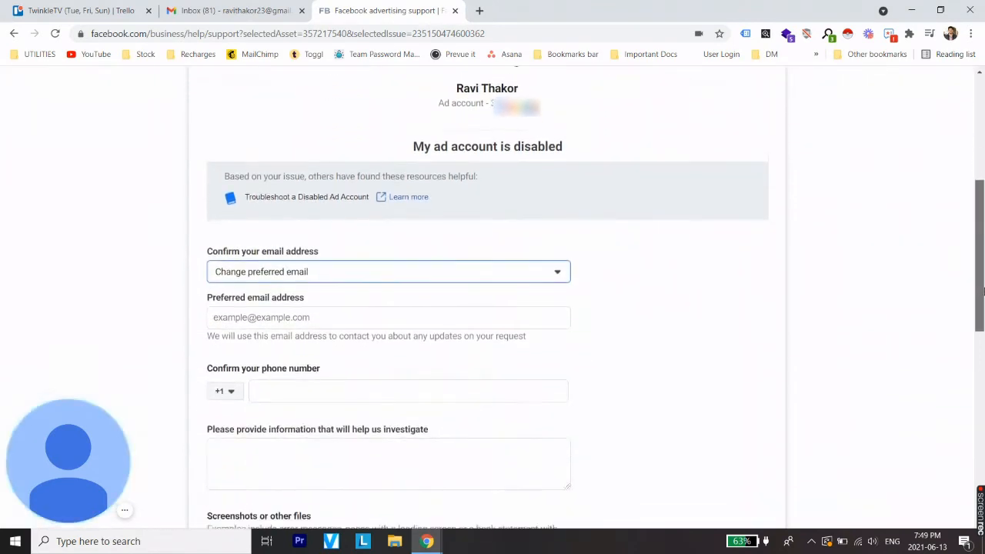
scroll("down", 3)
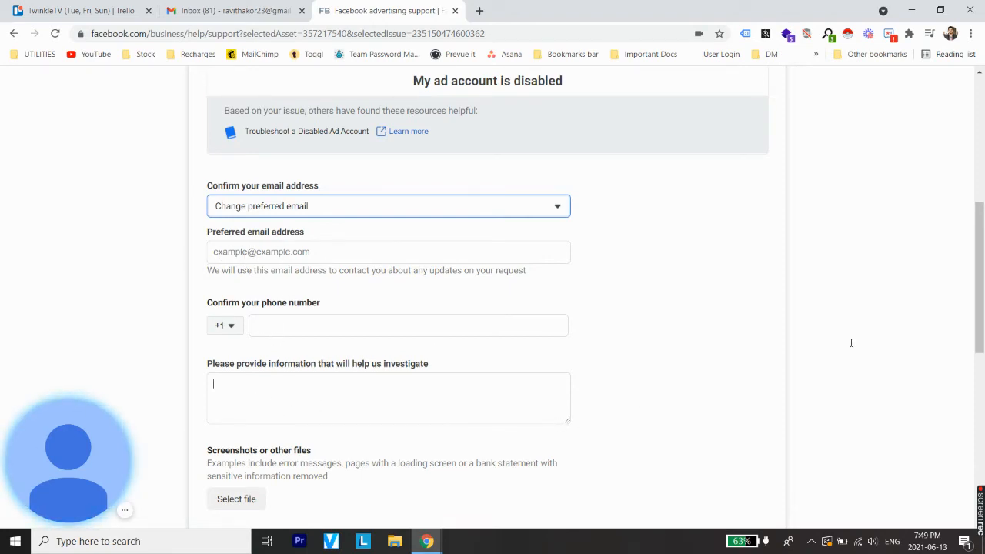
scroll("down", 3)
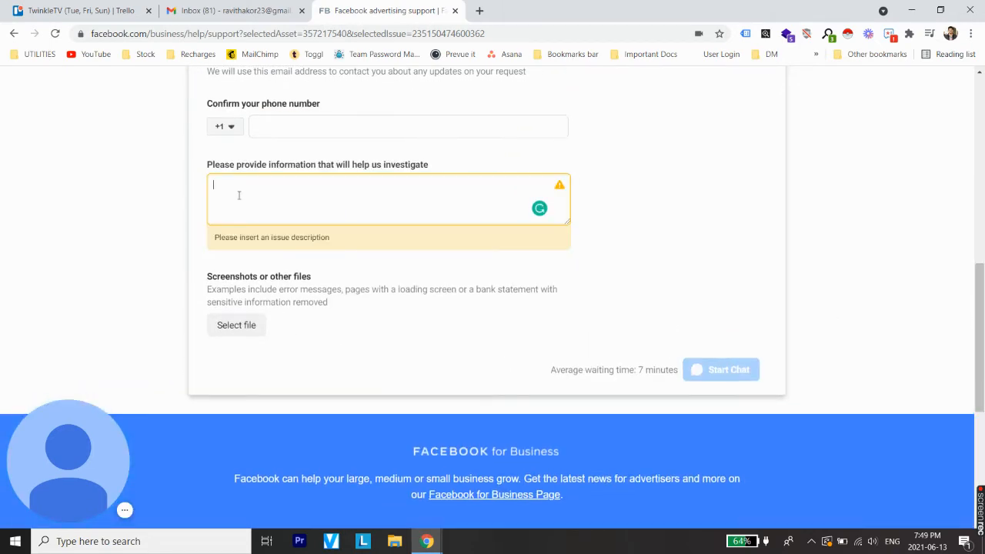
Enter the description 'Test' and phone number starting 64, leaving Start Chat enabled
type("Test")
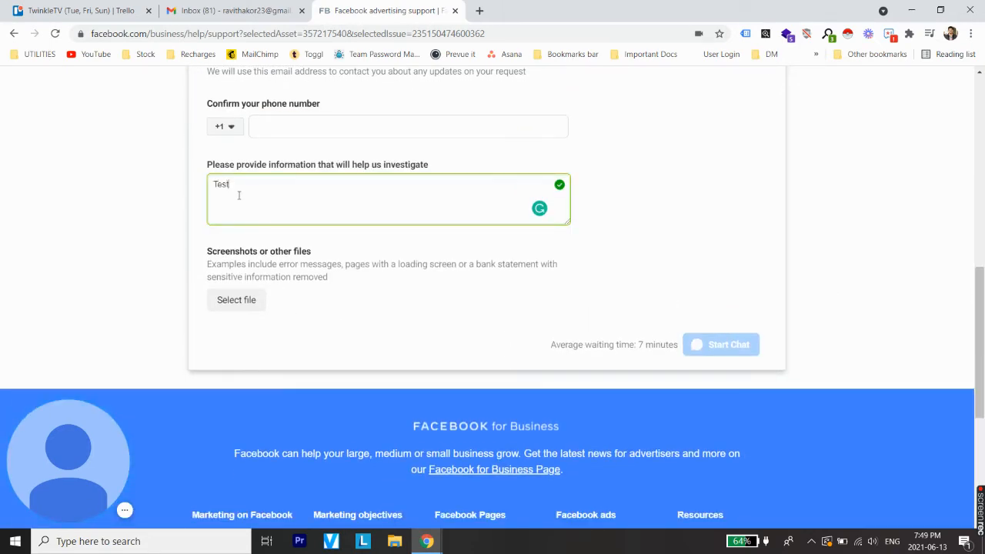
type("6470000000")
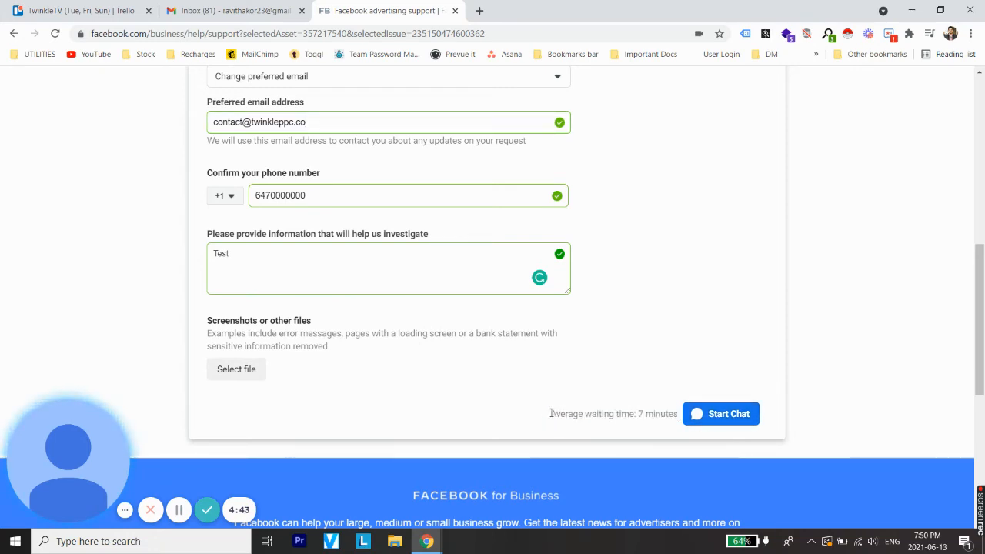
scroll("down", 3)
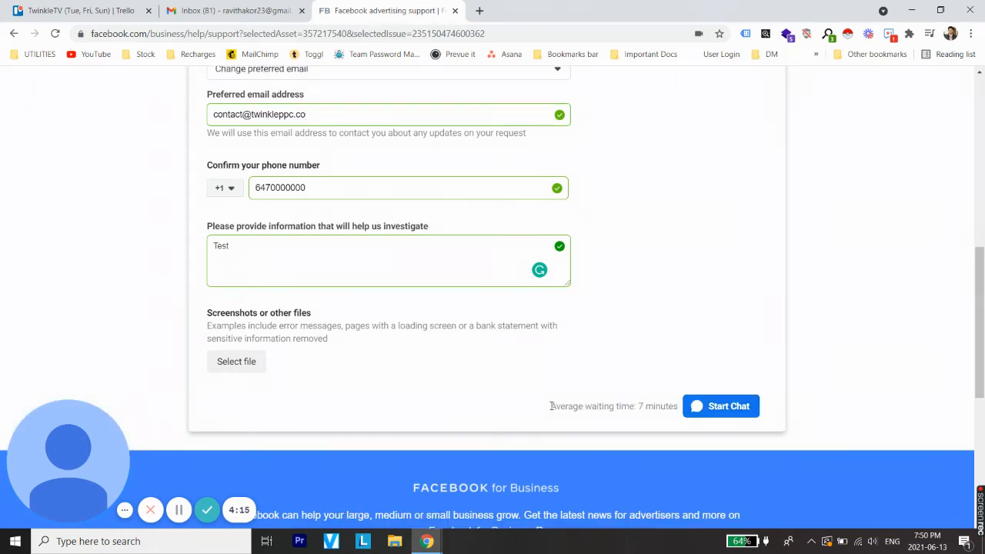